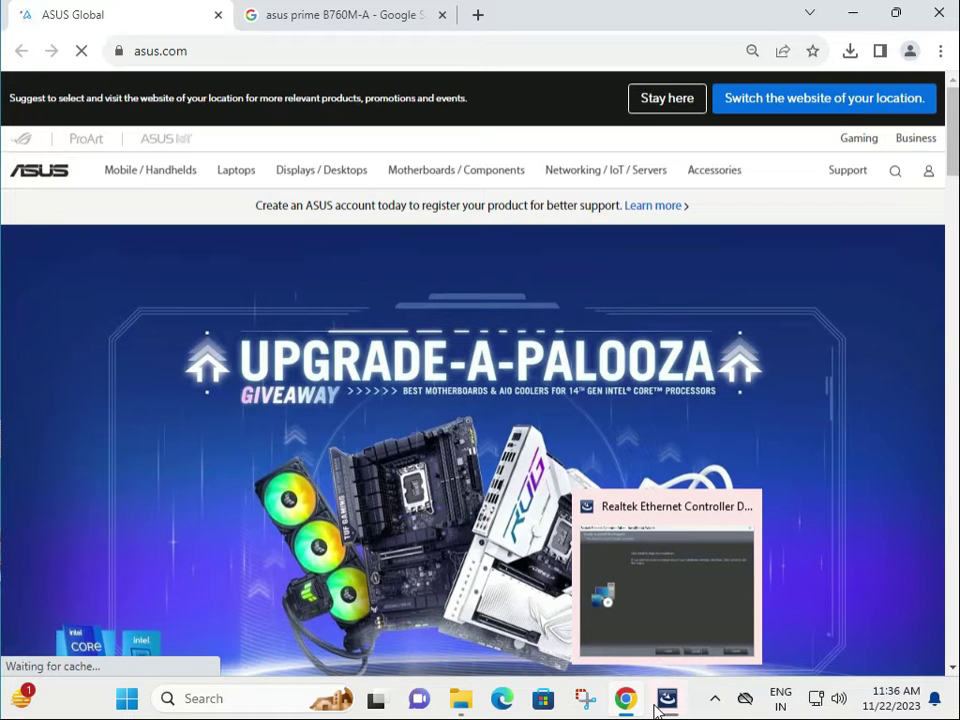
# From asus.com, go to Support > Drivers and manuals.
pyautogui.click(321, 169)
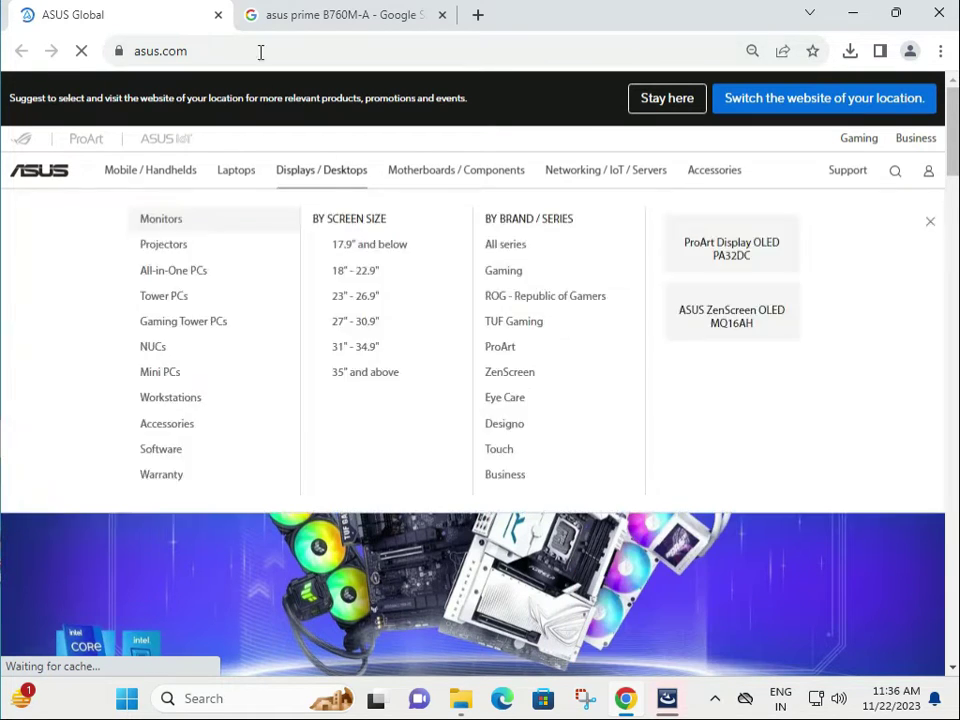
pyautogui.click(340, 14)
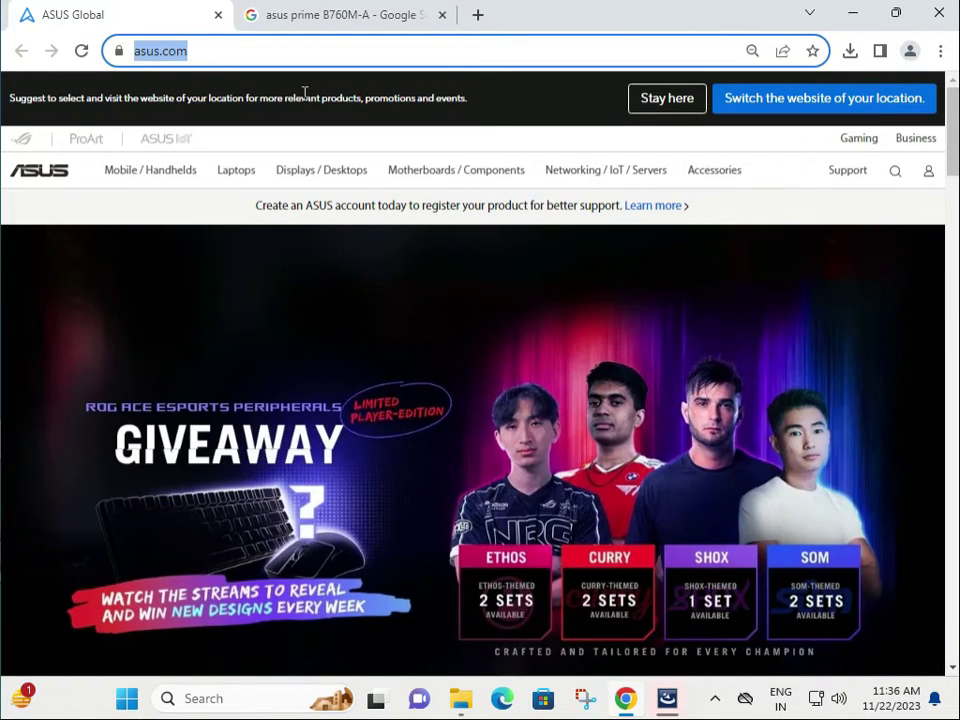
pyautogui.click(847, 170)
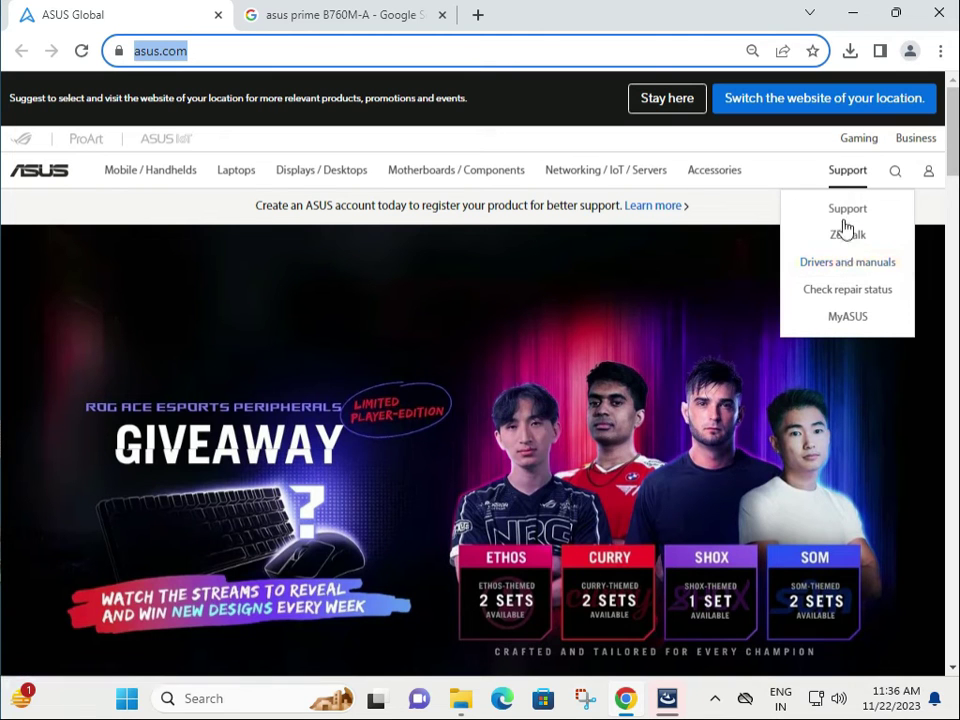
pyautogui.click(847, 261)
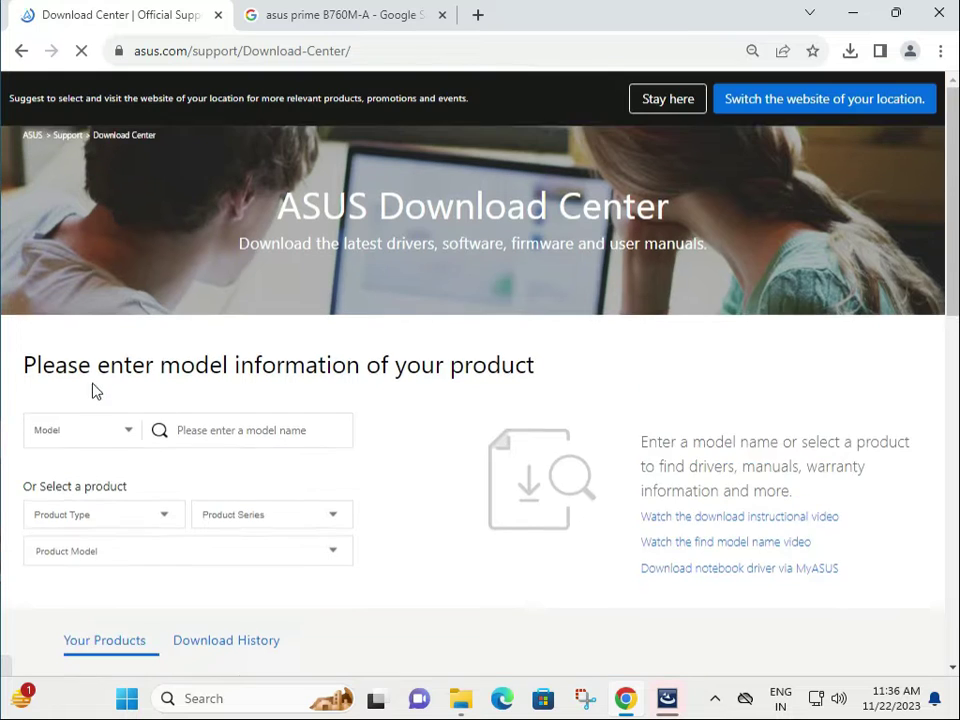
# Search the Download Center for 'prime B760M-A' and open its Driver & Utility page.
pyautogui.click(80, 493)
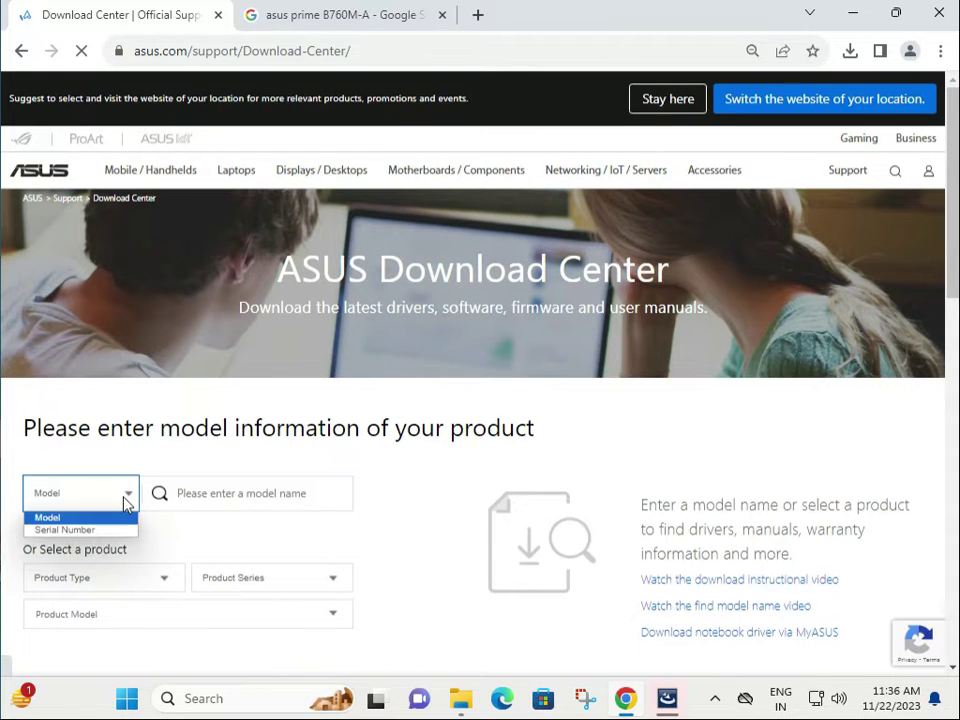
pyautogui.moveTo(67, 529)
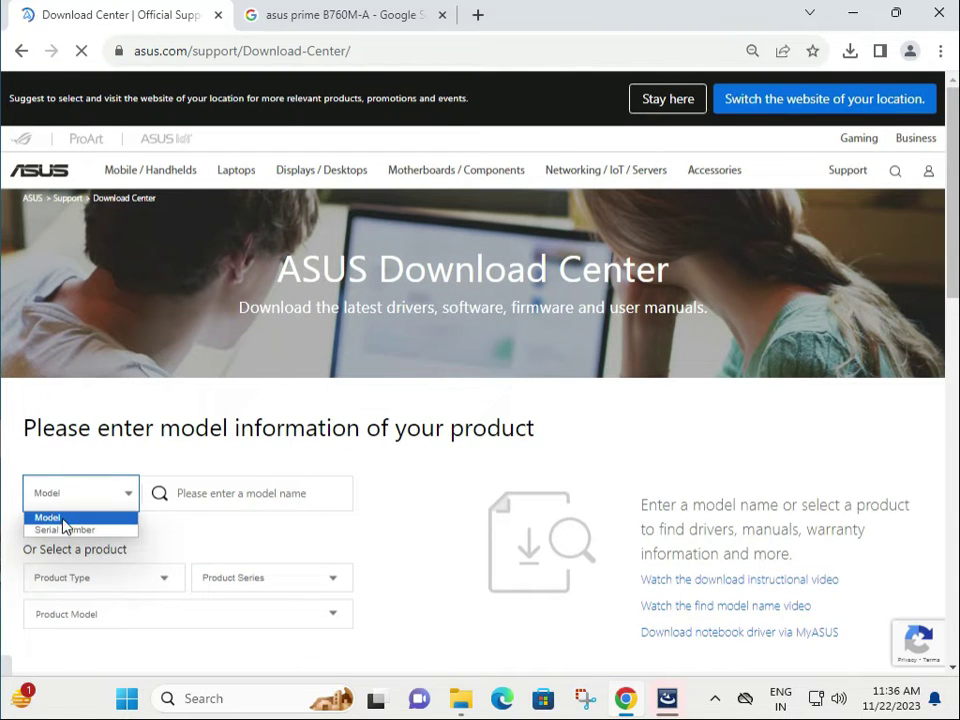
pyautogui.click(80, 529)
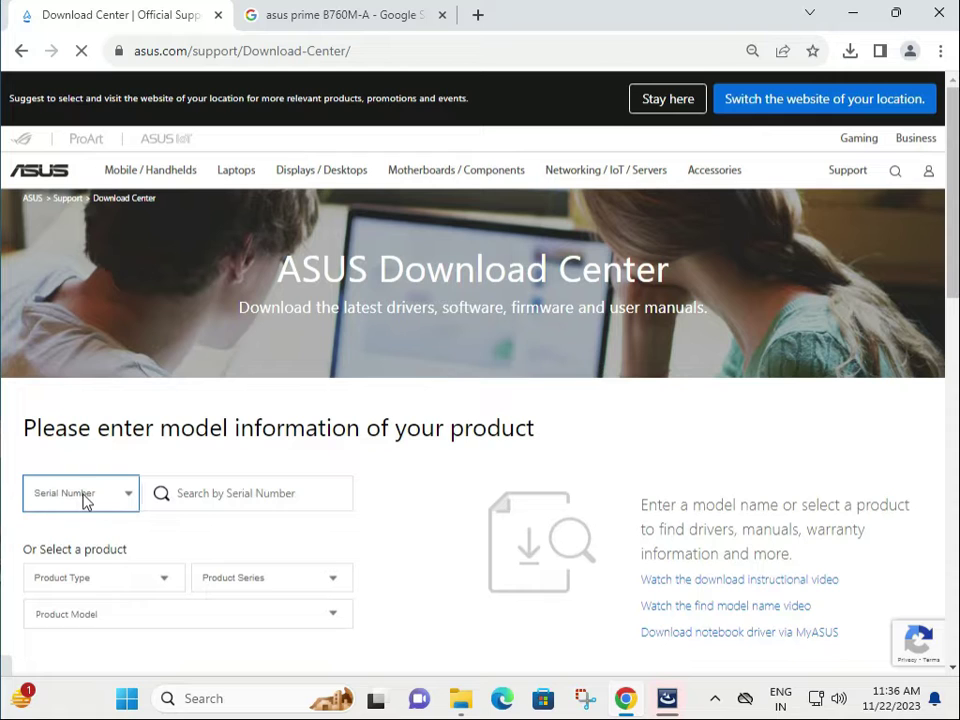
pyautogui.click(245, 493)
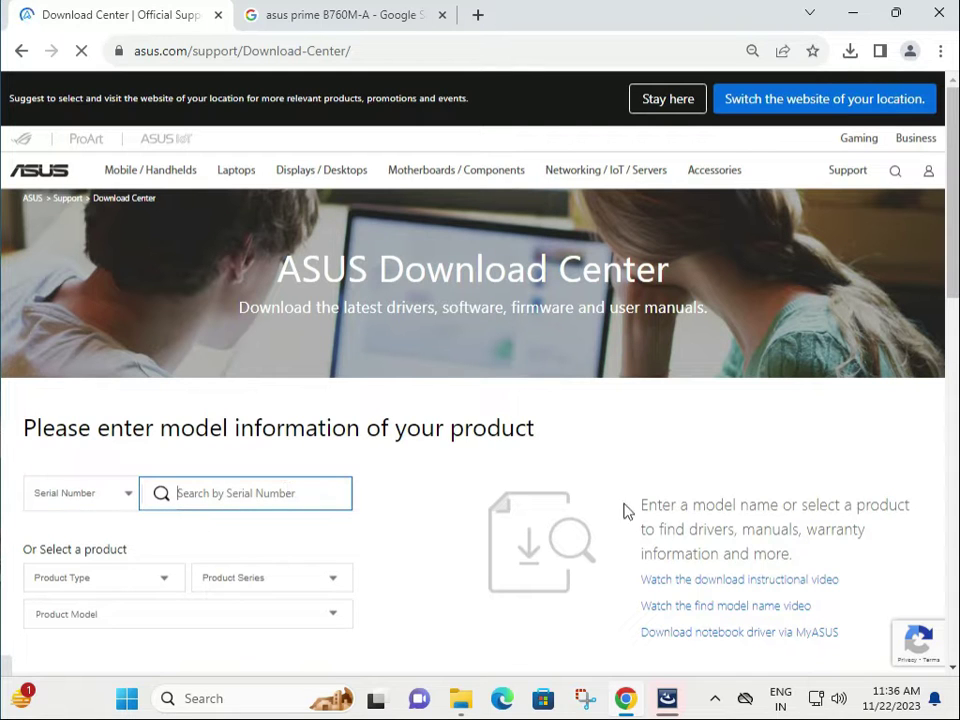
pyautogui.moveTo(62, 505)
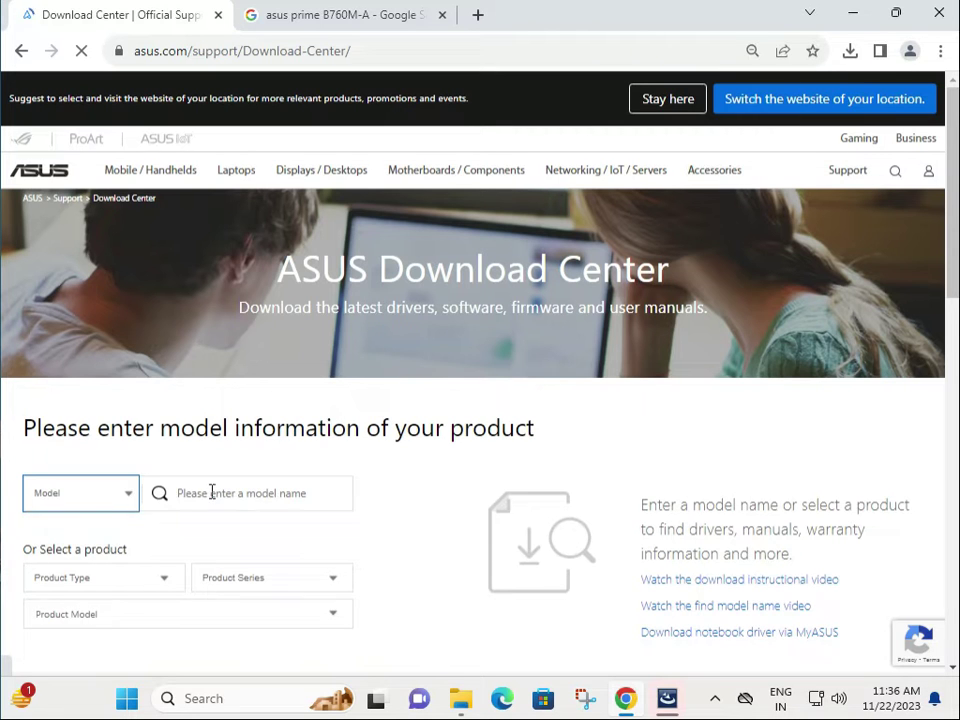
pyautogui.write('prime B760M-A')
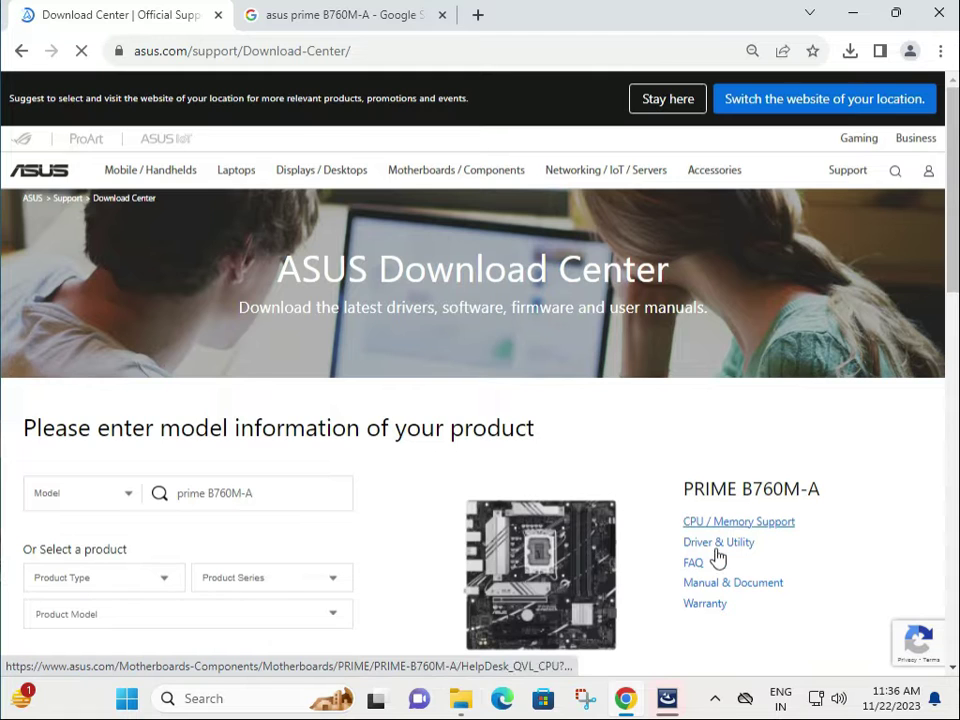
pyautogui.click(718, 542)
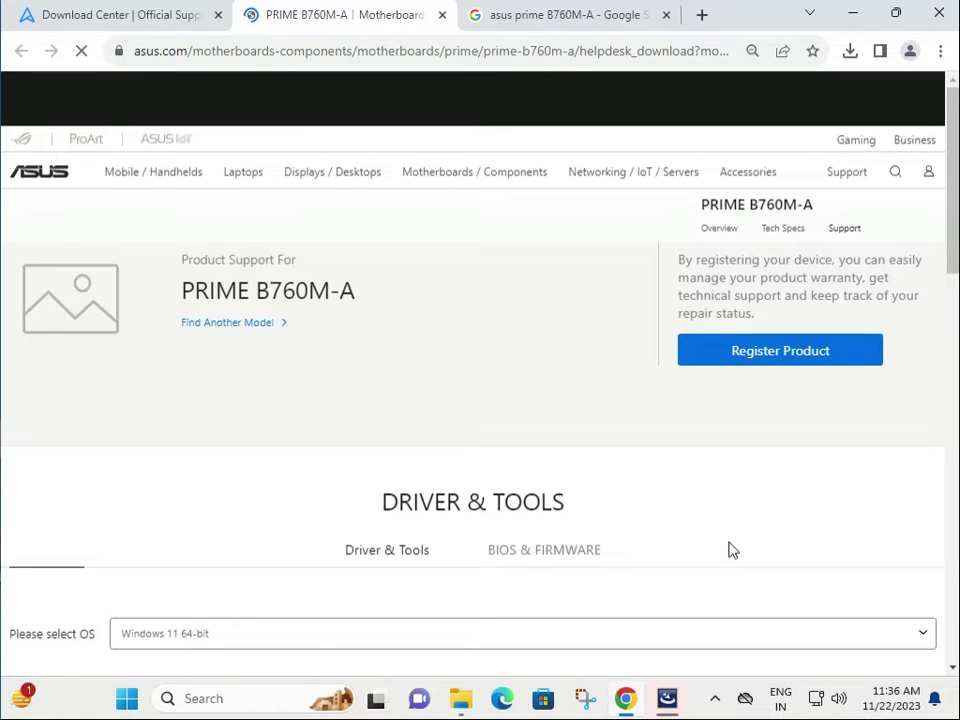
# Show the BIOS & FIRMWARE tab and review the BIOS 1402 update notes.
pyautogui.scroll(-3)
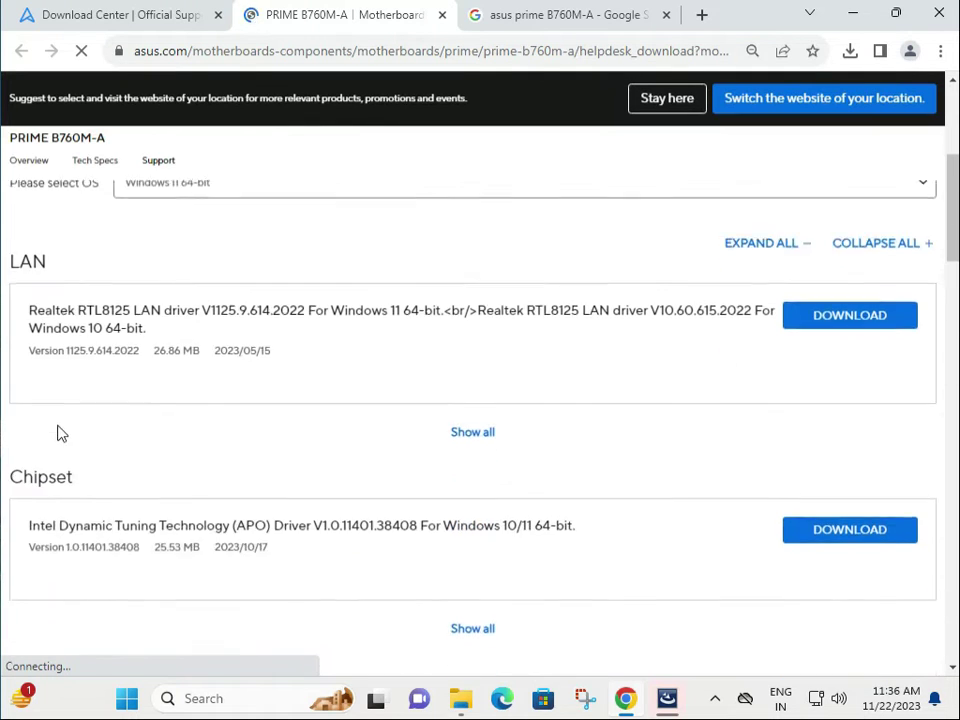
pyautogui.scroll(-3)
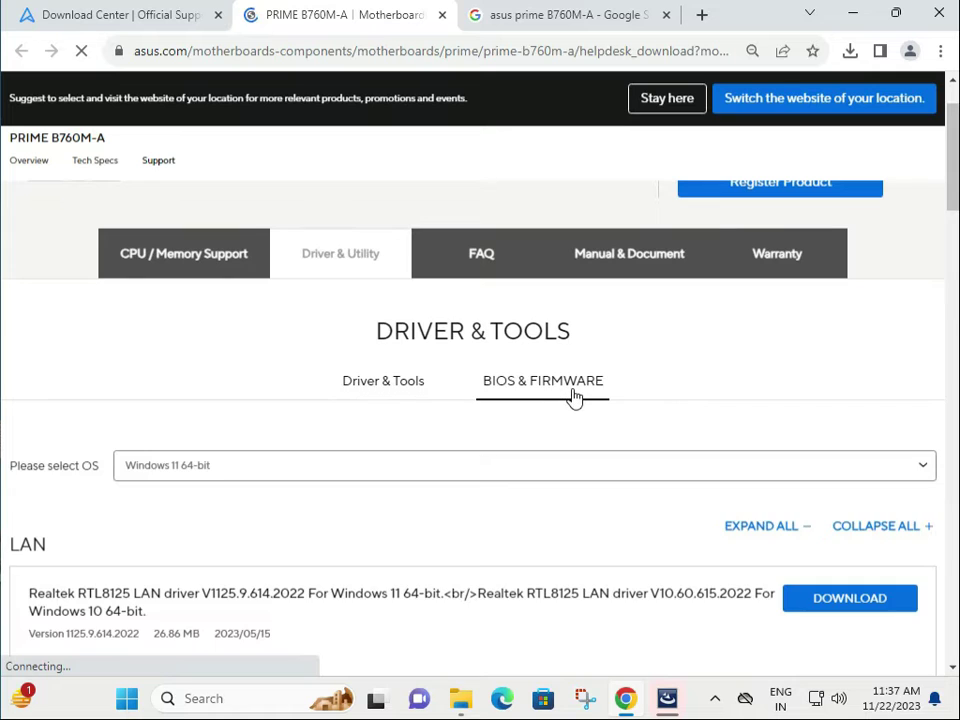
pyautogui.click(543, 381)
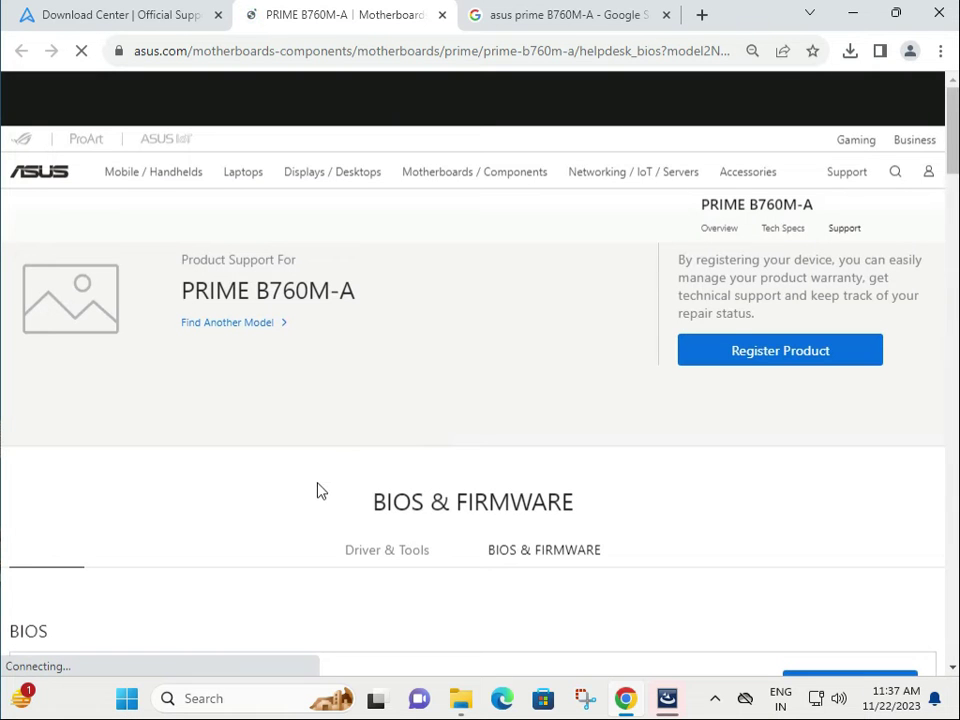
pyautogui.scroll(-3)
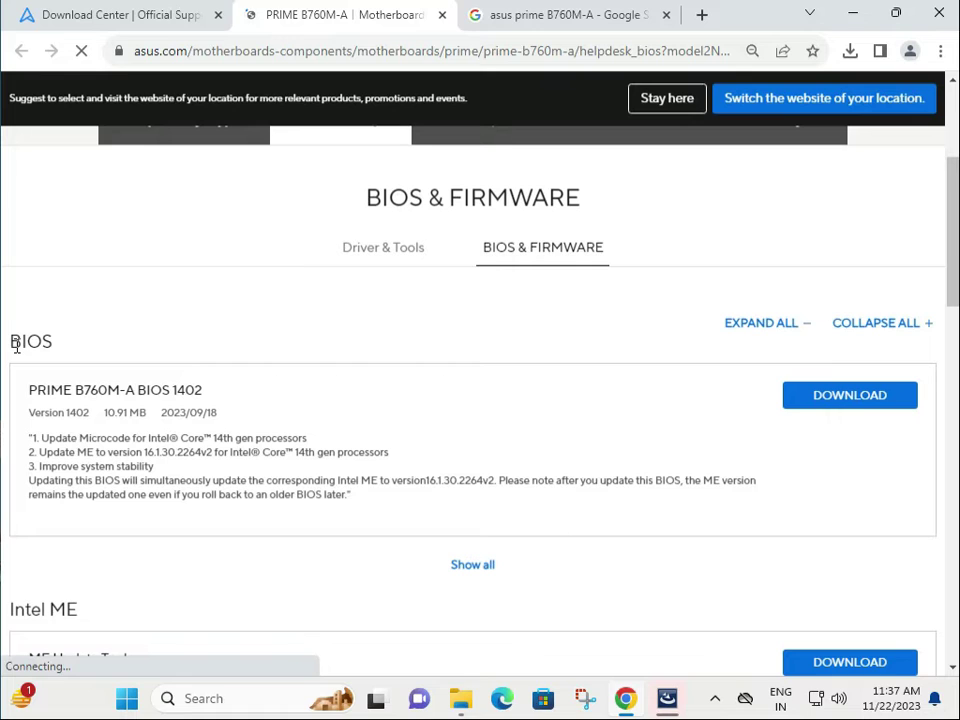
pyautogui.click(849, 394)
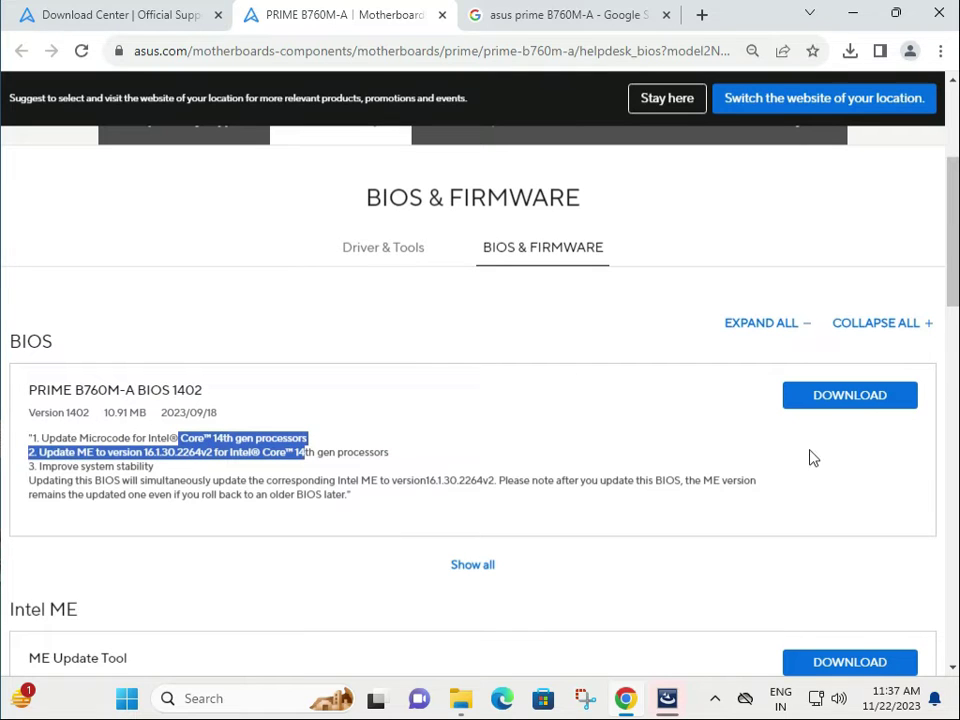
pyautogui.moveTo(344, 307)
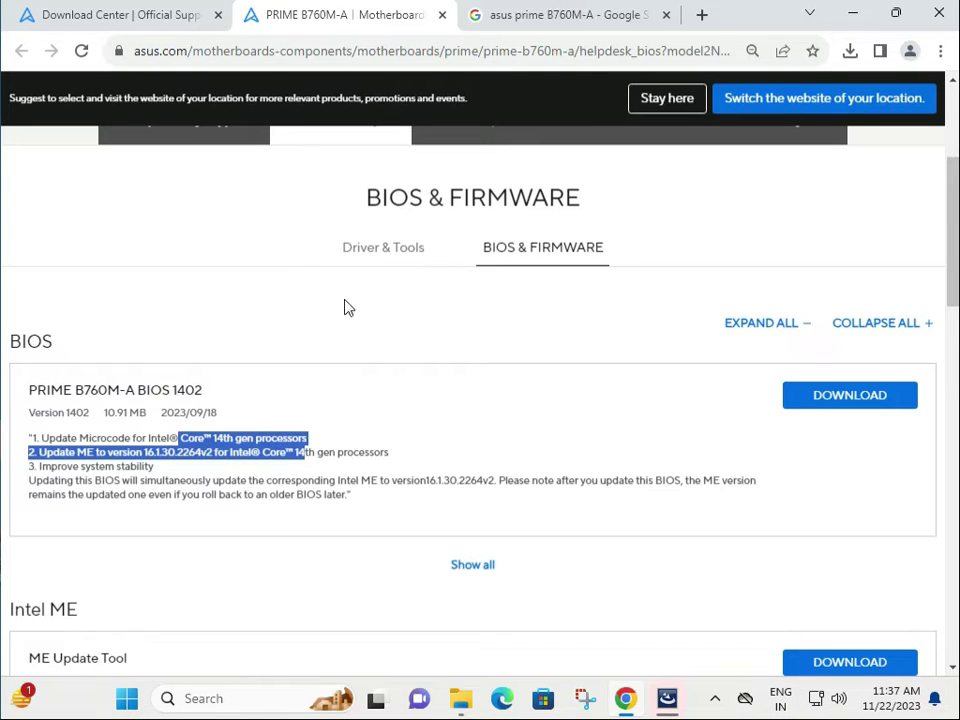
pyautogui.moveTo(373, 267)
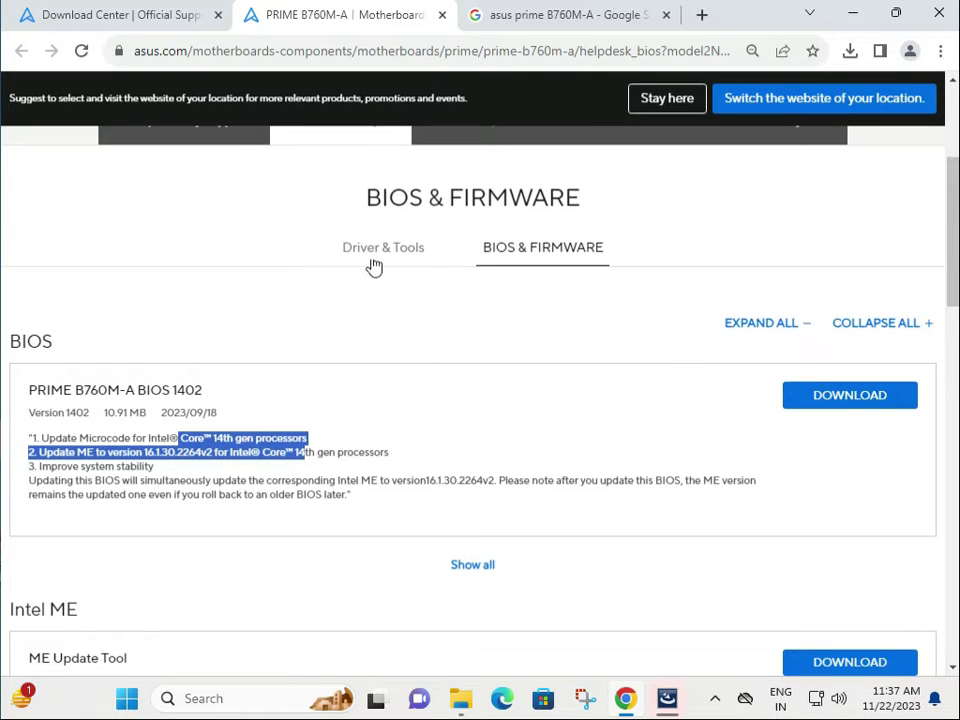
# Return to Driver & Tools and set the OS to Windows 11 64-bit.
pyautogui.click(383, 247)
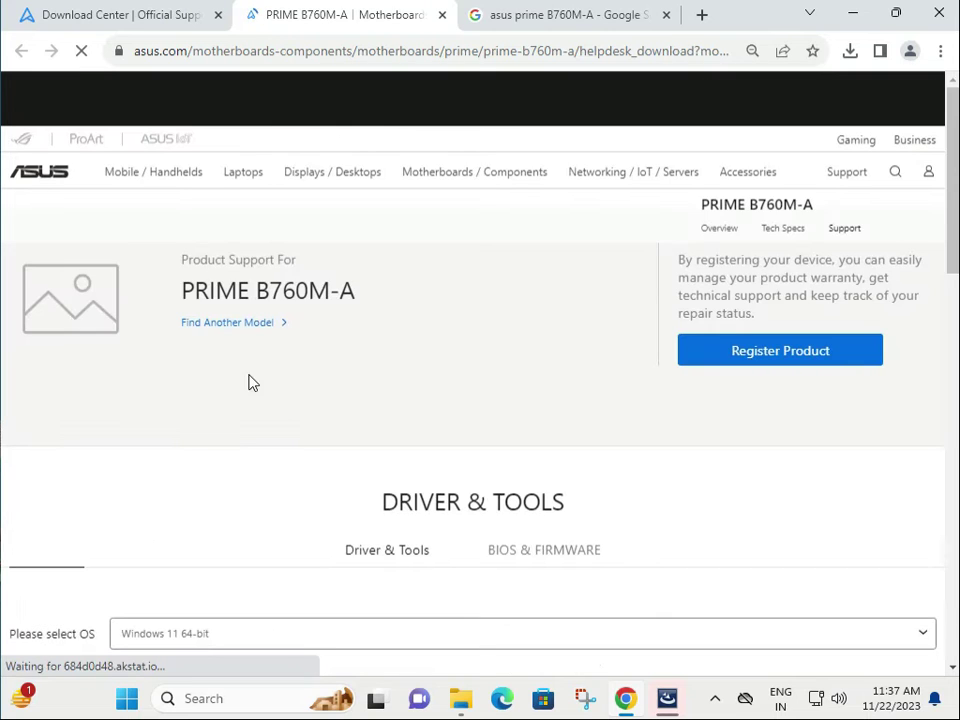
pyautogui.scroll(-3)
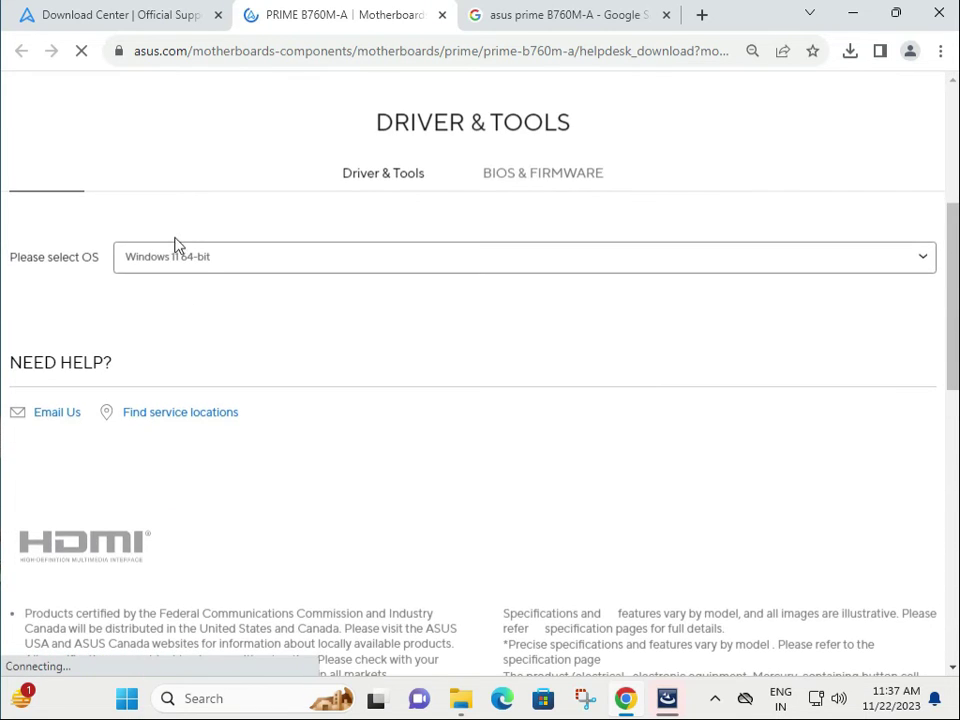
pyautogui.click(524, 257)
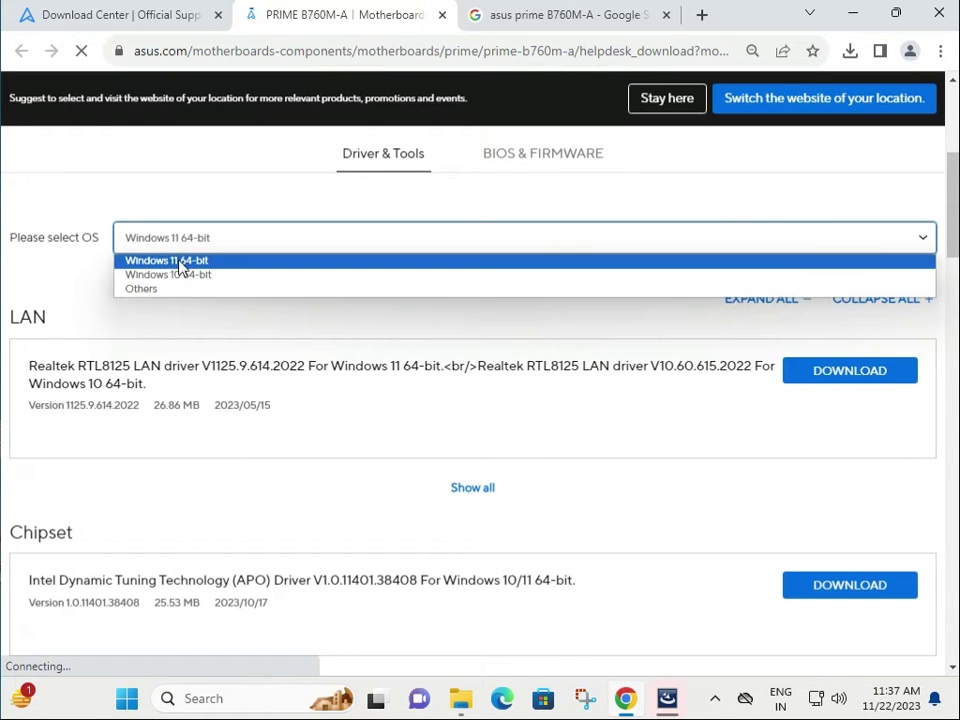
pyautogui.click(166, 260)
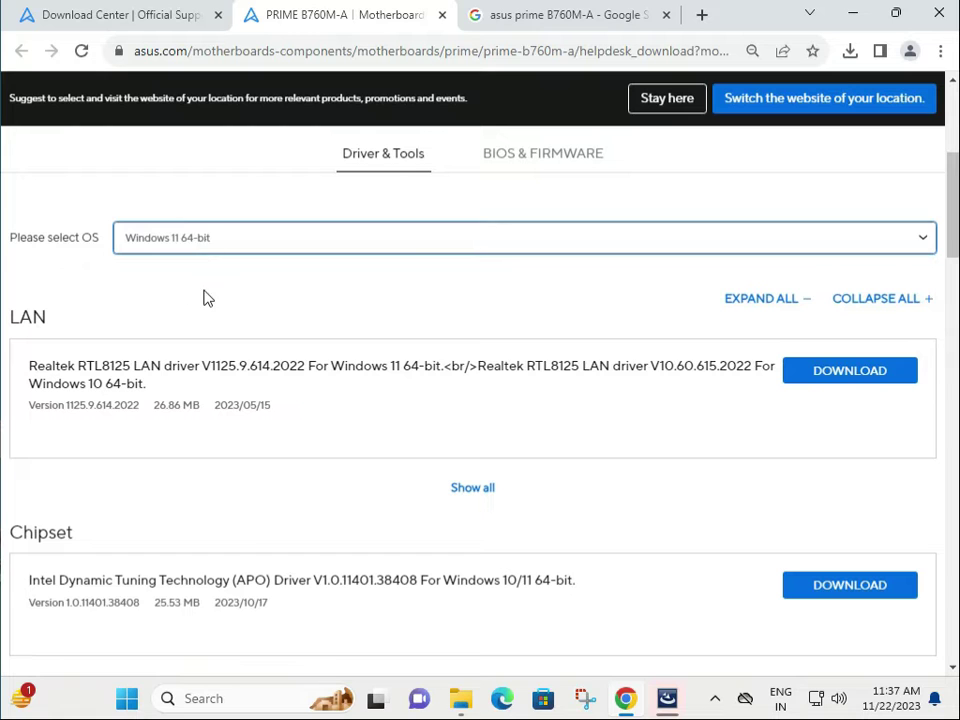
# Download the Intel Dynamic Tuning Technology chipset driver.
pyautogui.scroll(3)
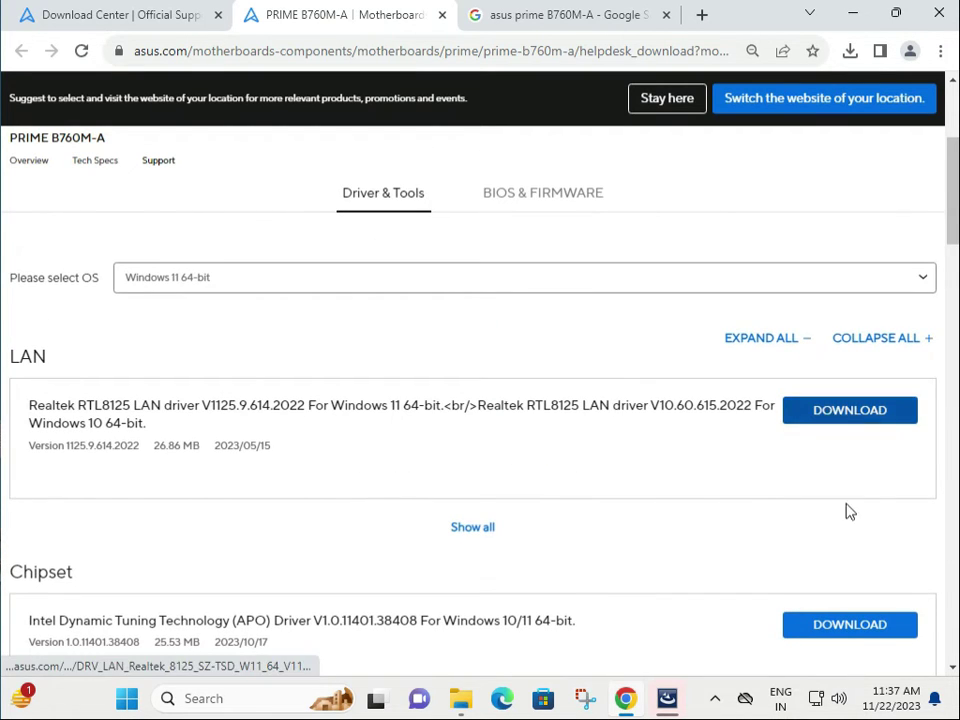
pyautogui.scroll(-3)
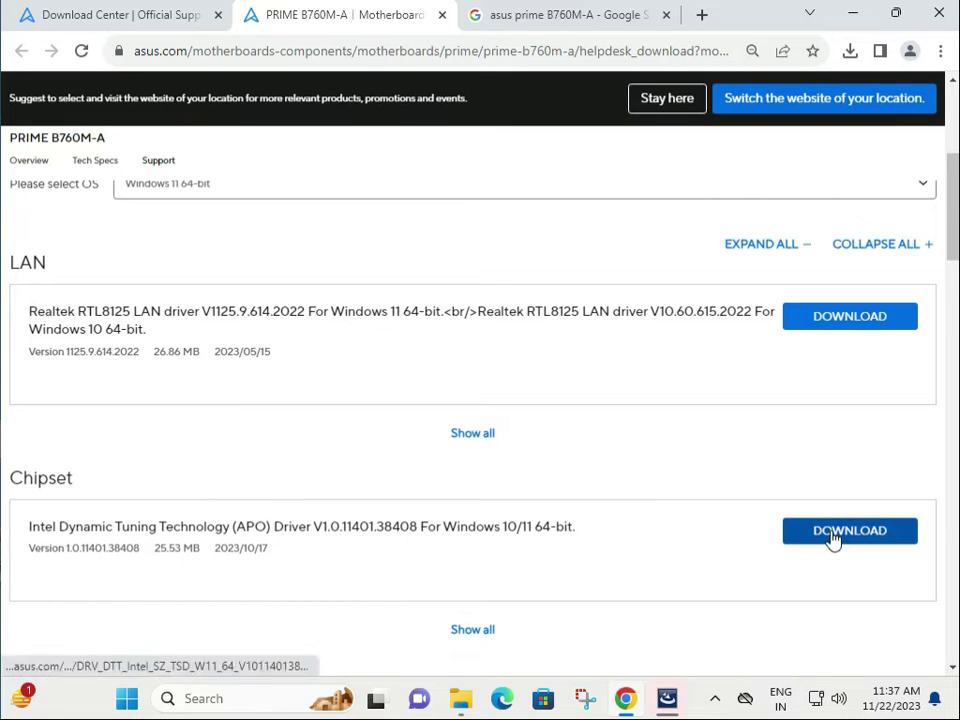
pyautogui.click(849, 530)
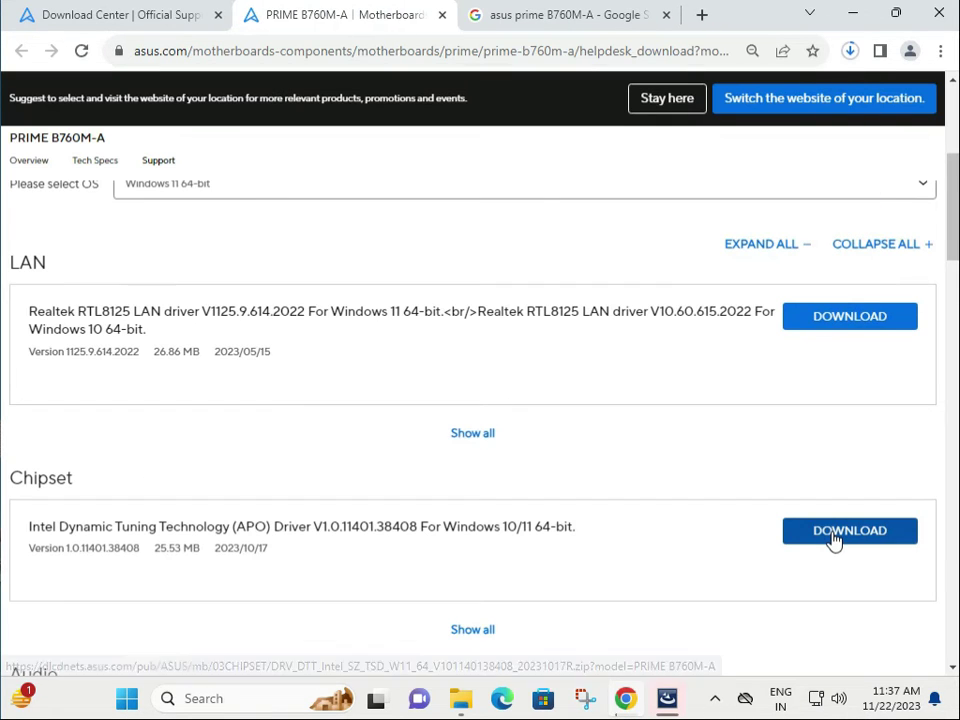
pyautogui.moveTo(420, 435)
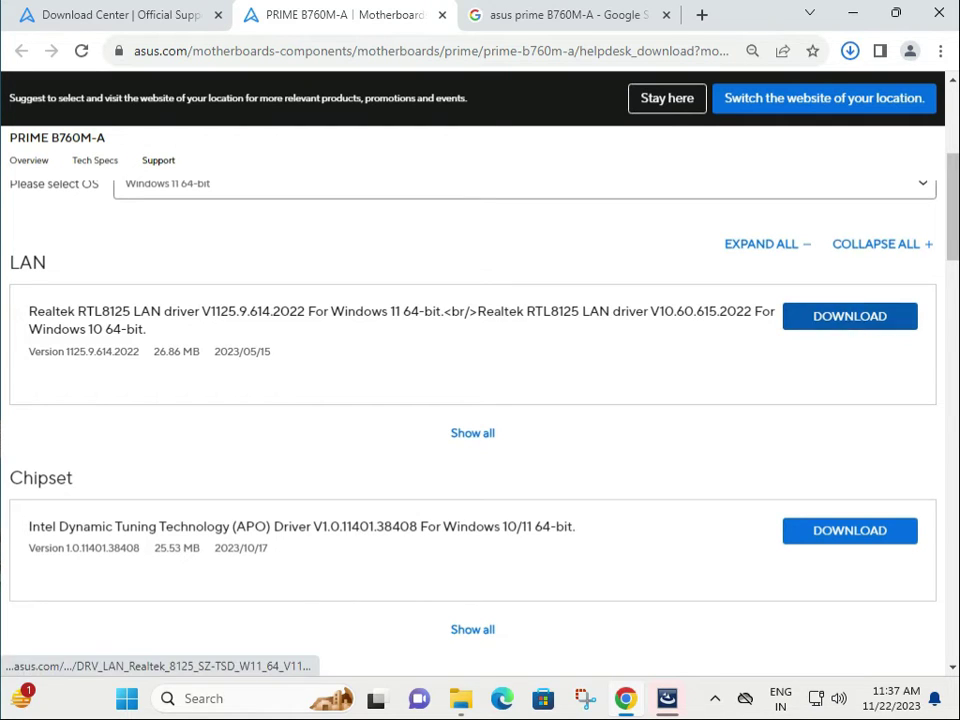
pyautogui.click(849, 316)
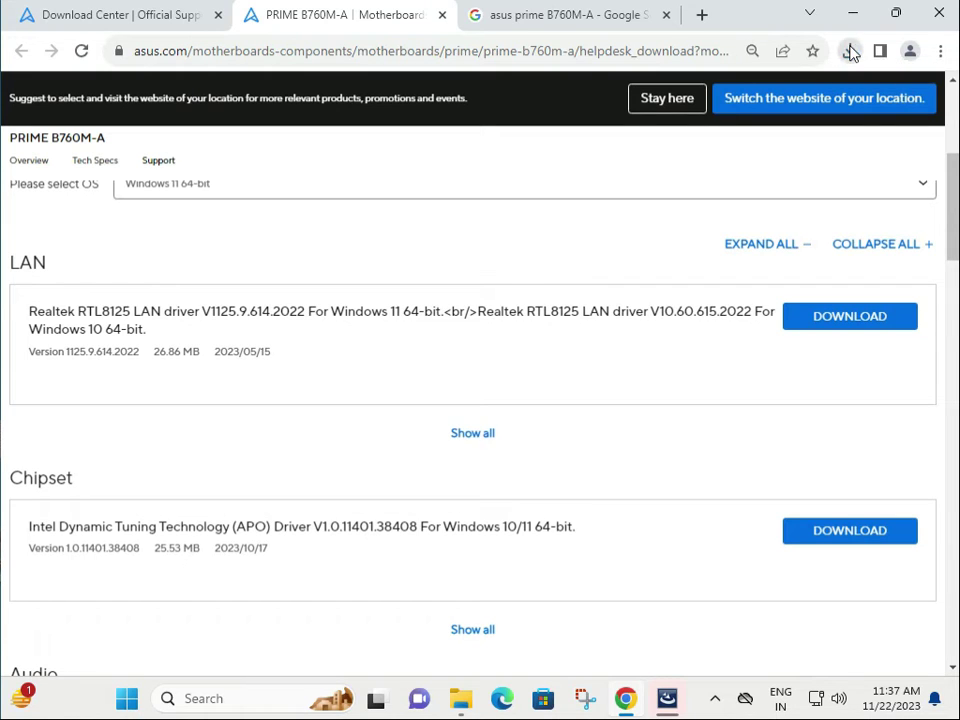
# Open the downloaded Intel DTT driver zip and launch AsusSetup from it.
pyautogui.click(848, 50)
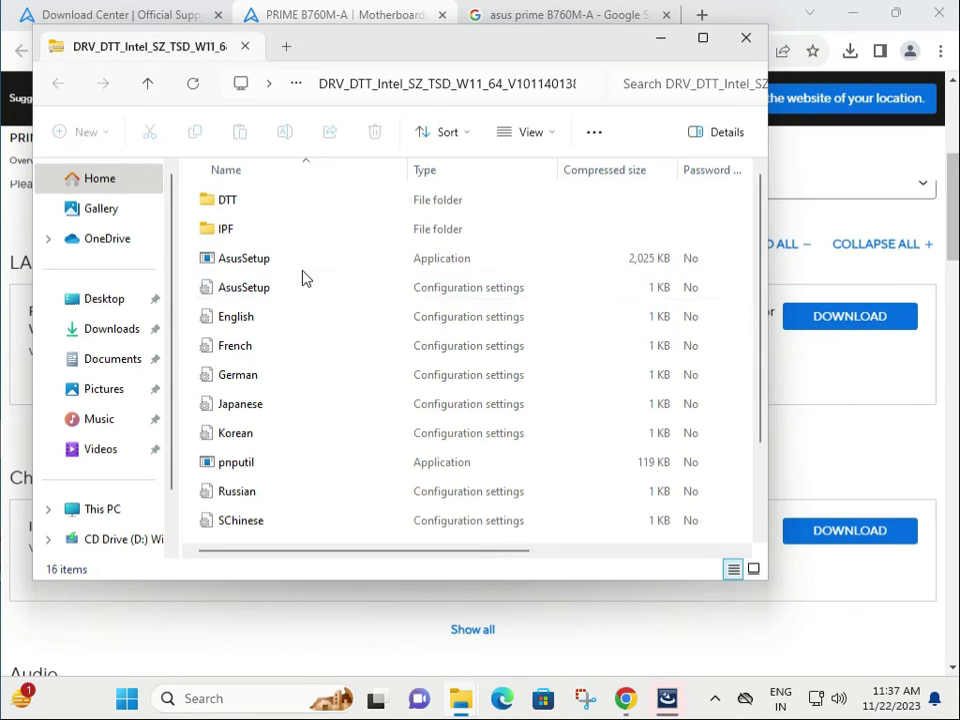
pyautogui.click(242, 258)
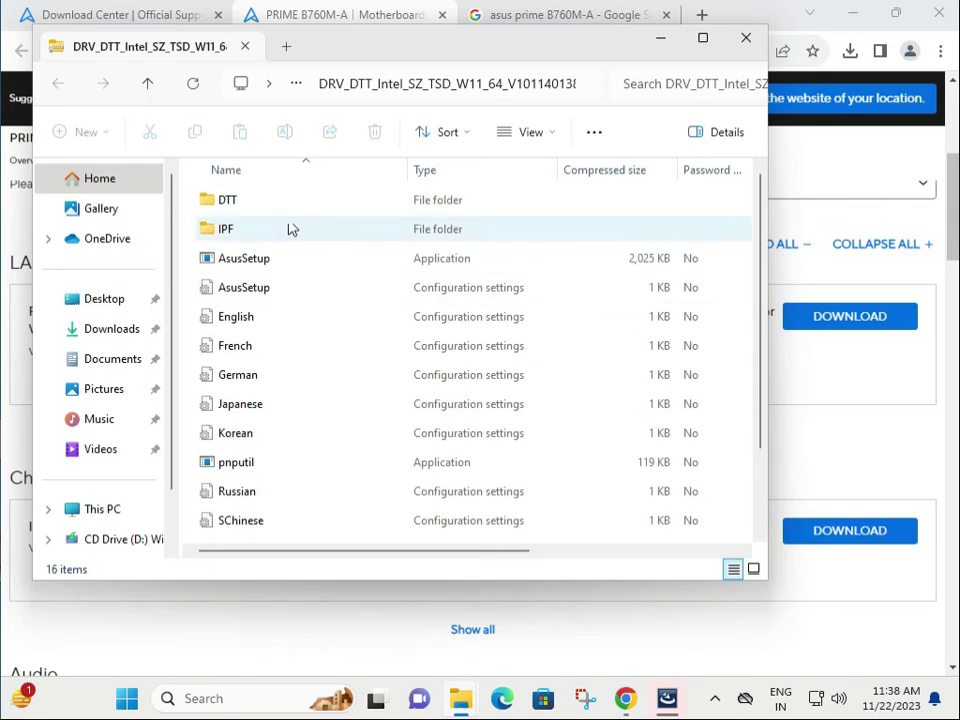
pyautogui.doubleClick(243, 258)
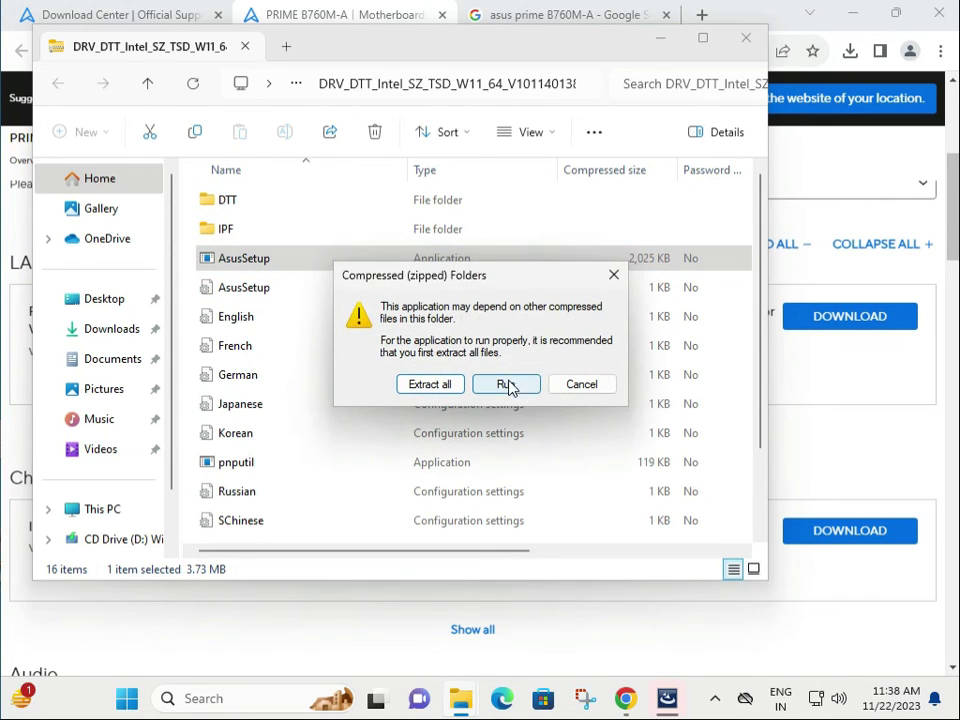
pyautogui.moveTo(581, 384)
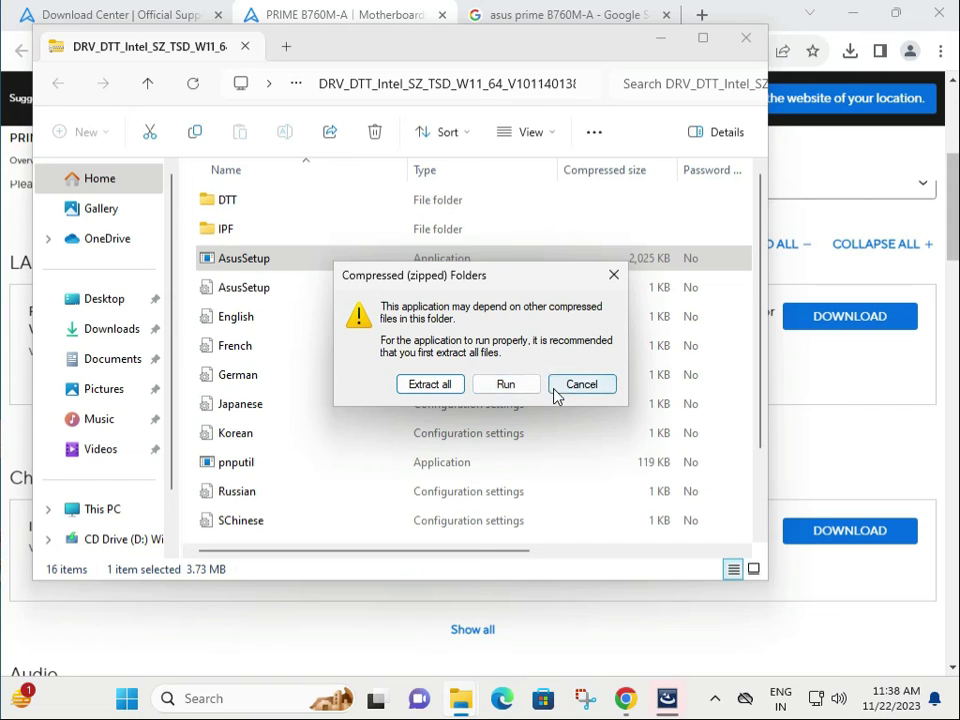
# Run the setup unextracted, dismiss the controller-not-found warning, and finish the wizard.
pyautogui.click(506, 384)
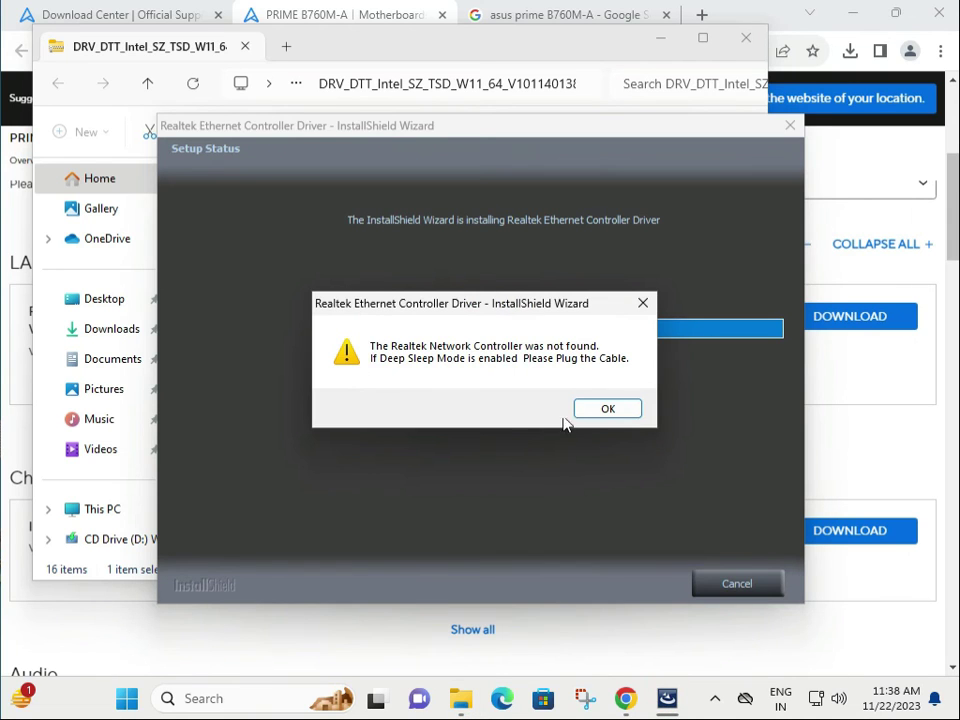
pyautogui.click(607, 408)
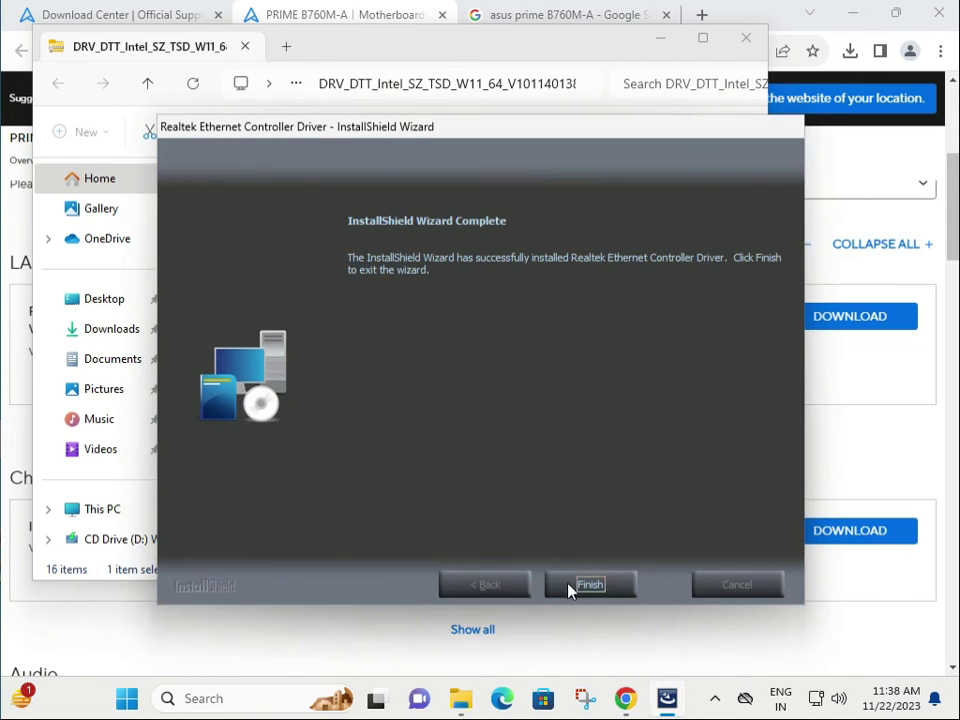
pyautogui.moveTo(585, 569)
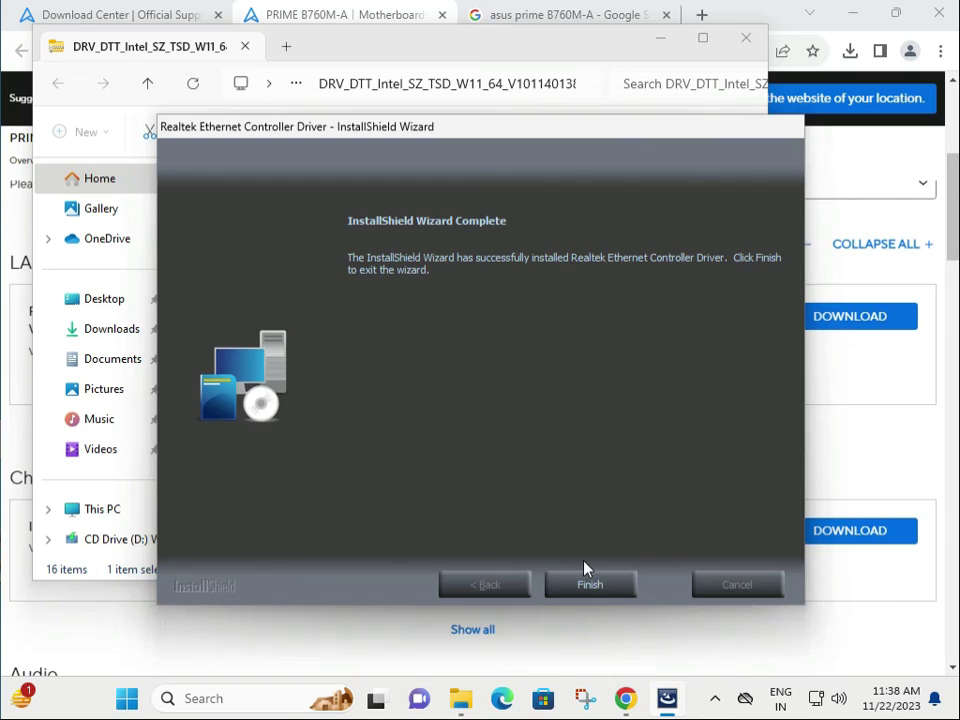
pyautogui.click(590, 584)
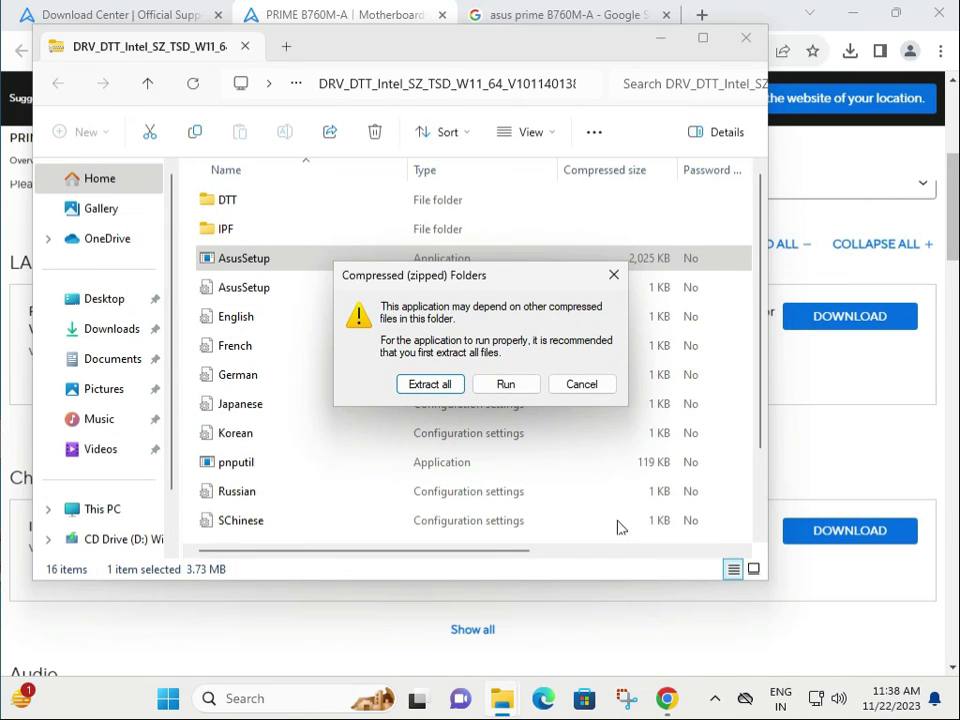